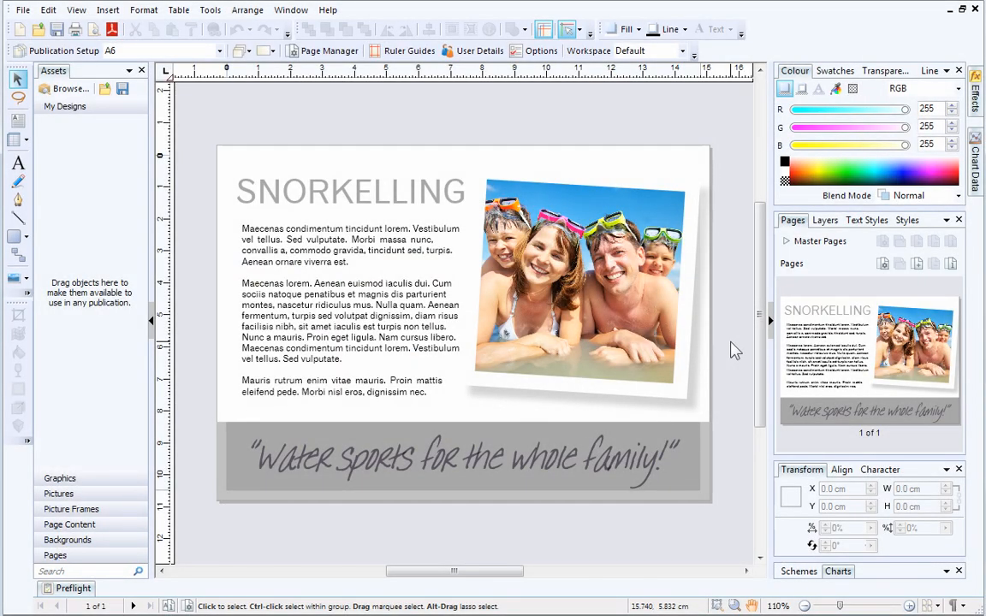
Select the family beach photo and bring it into Cutout Studio for background removal
click(599, 300)
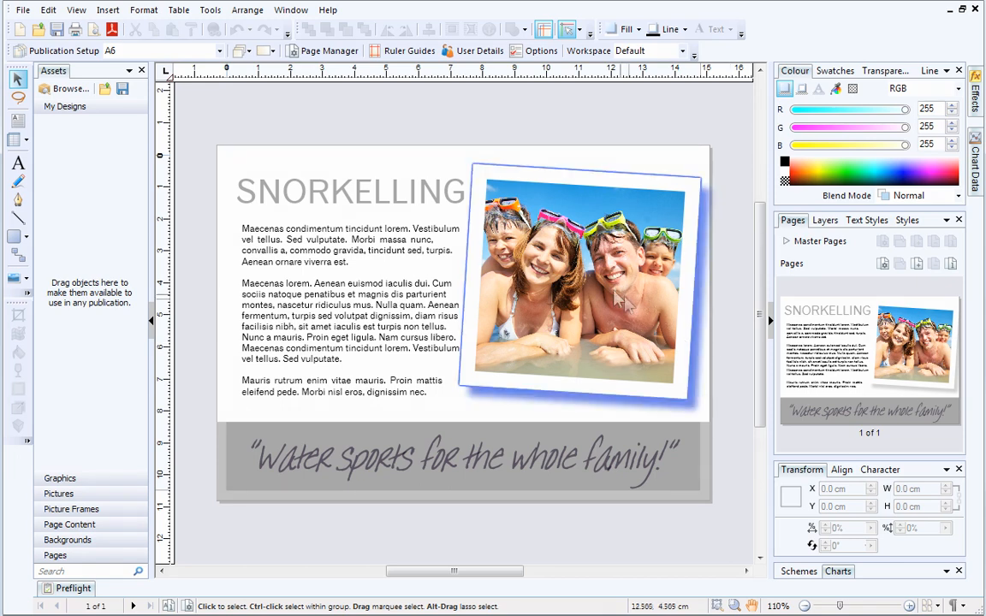
click(589, 281)
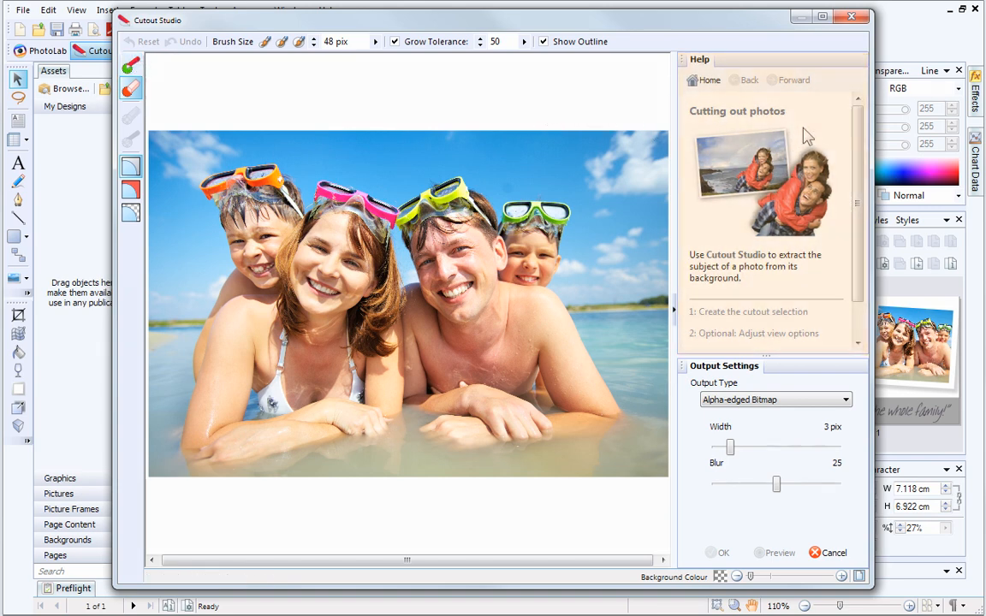
mouse_move(645, 99)
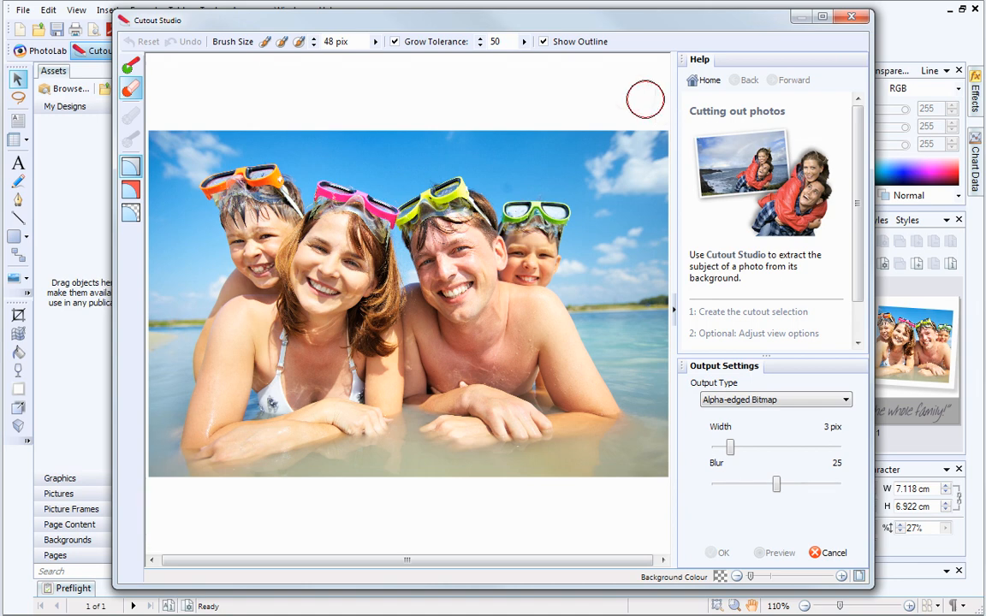
mouse_move(624, 89)
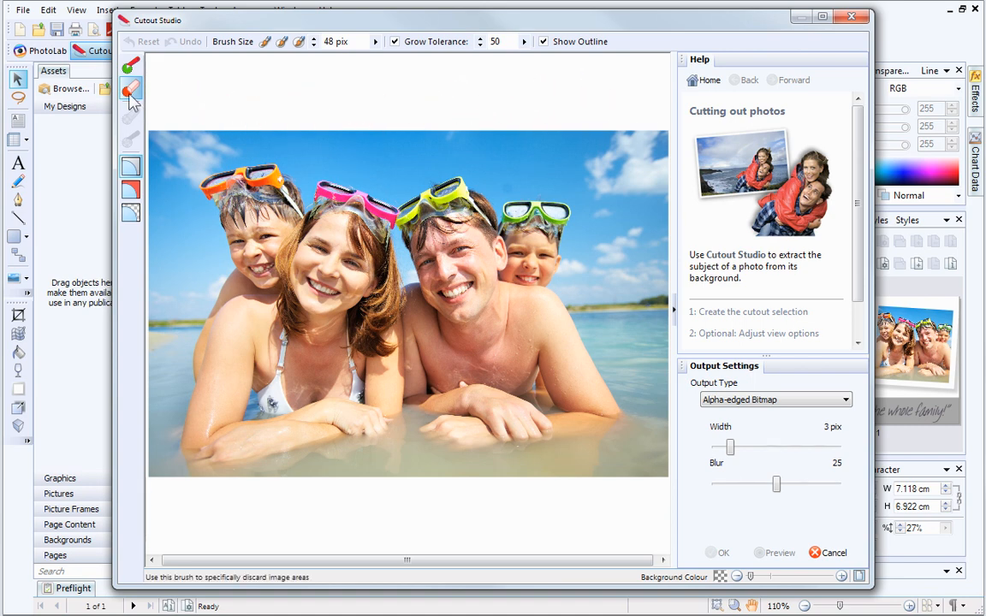
mouse_move(130, 93)
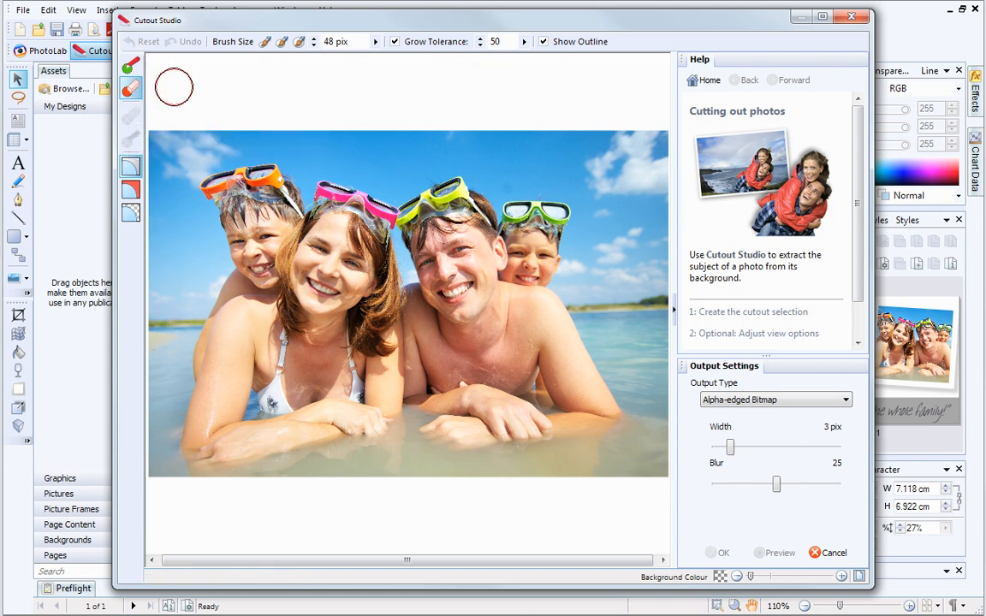
mouse_move(265, 41)
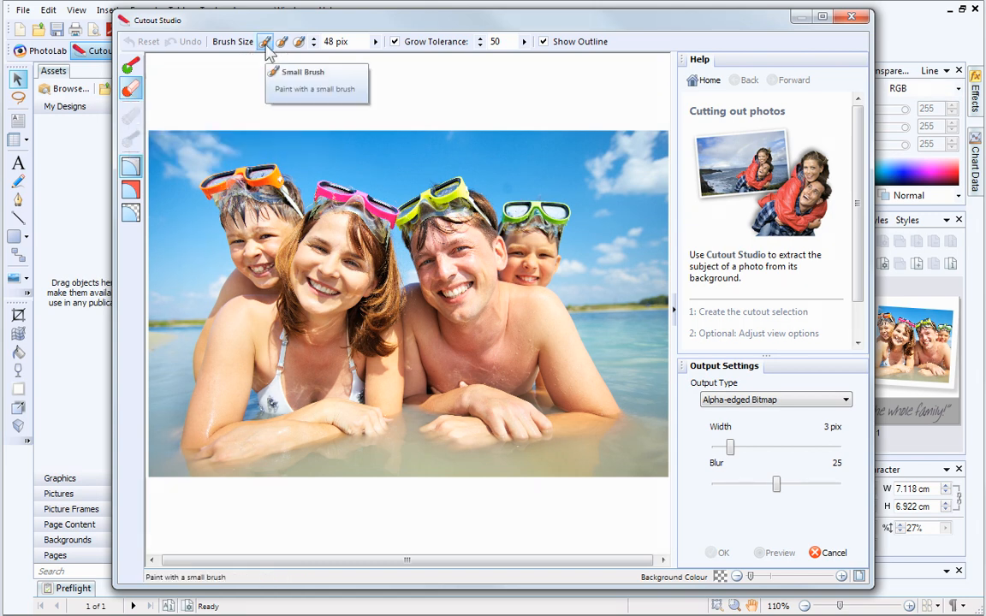
mouse_move(283, 41)
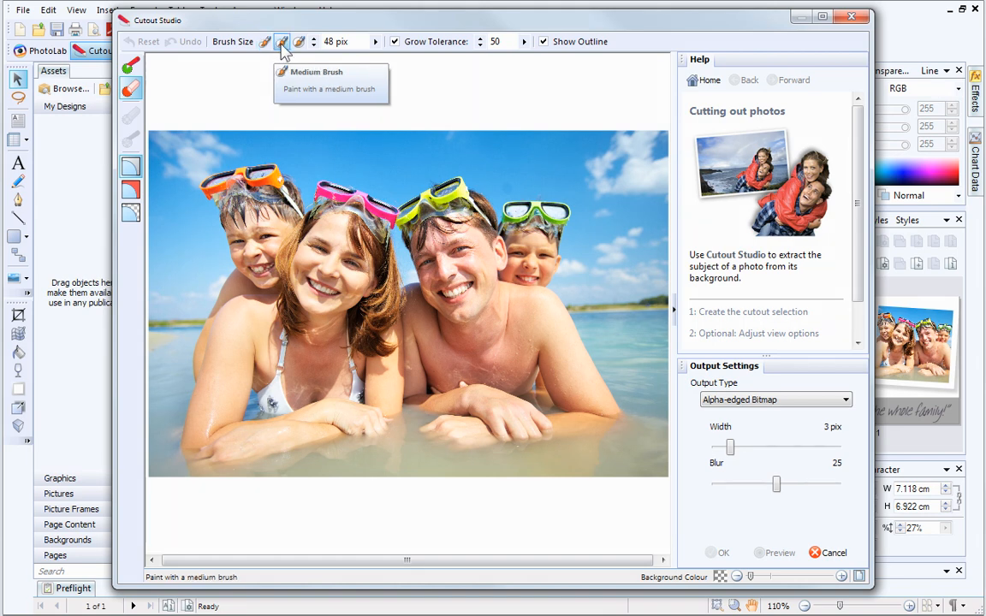
mouse_move(298, 41)
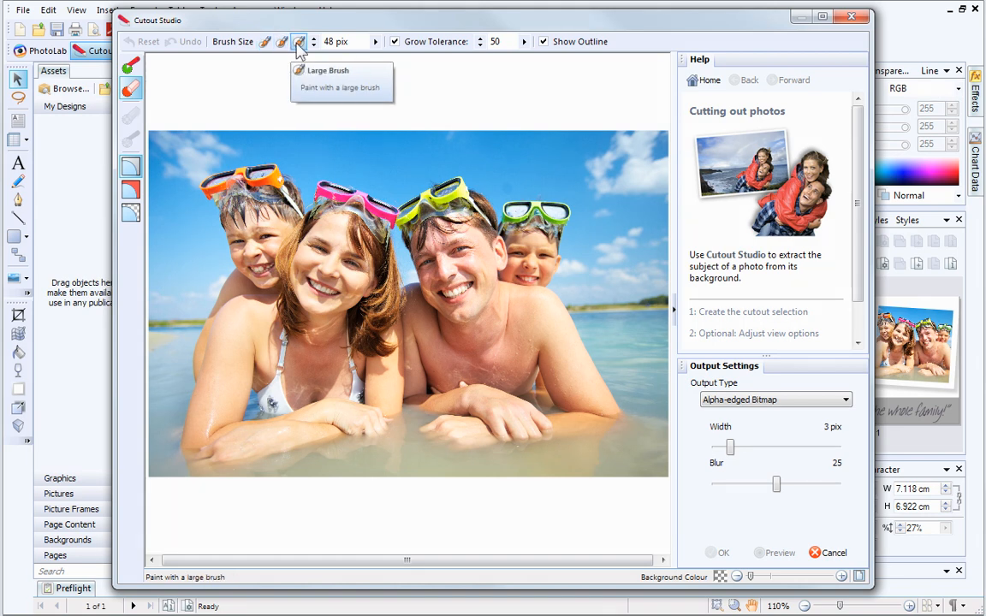
mouse_move(336, 41)
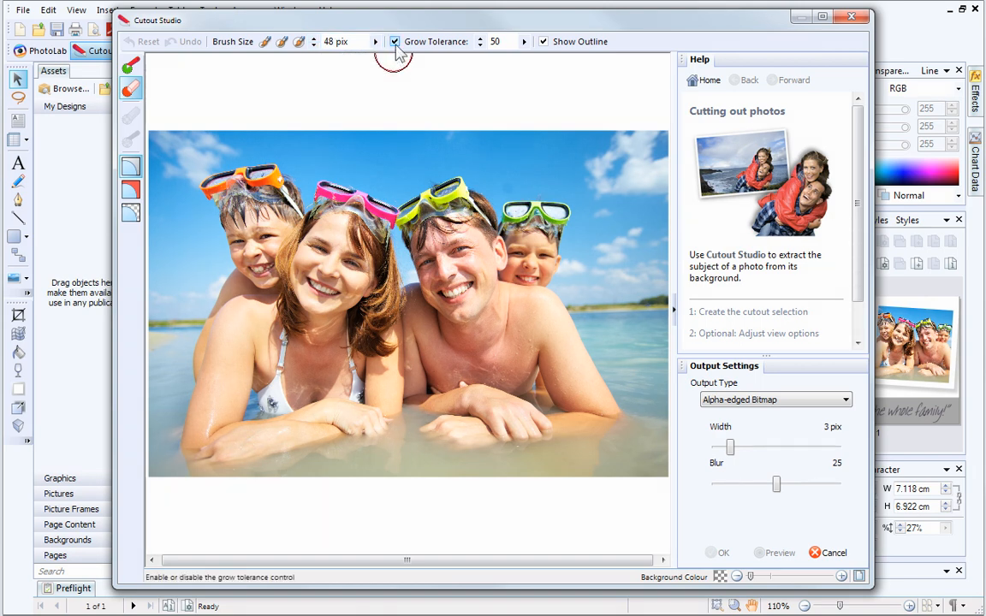
mouse_move(394, 41)
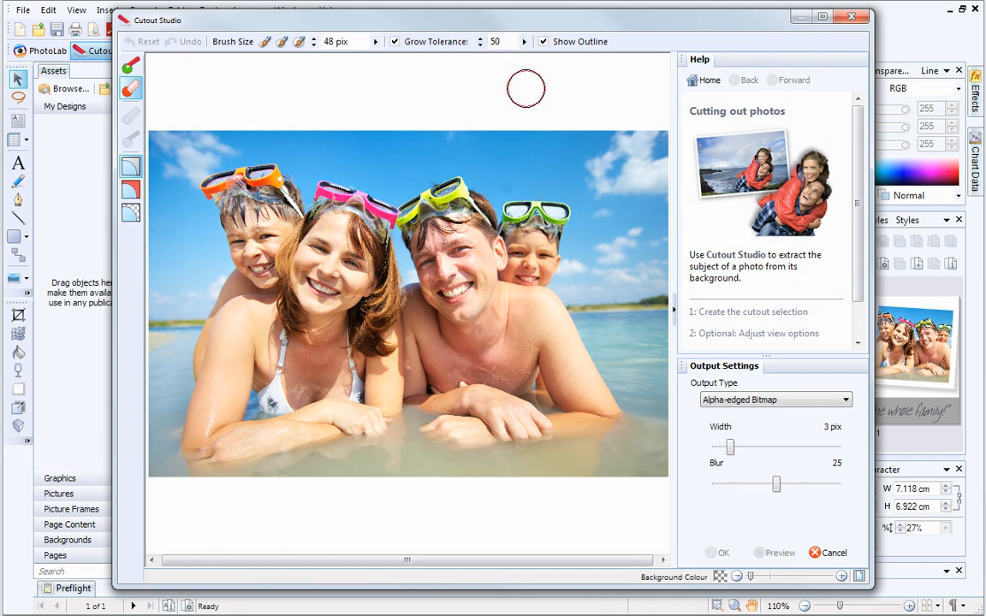
mouse_move(598, 174)
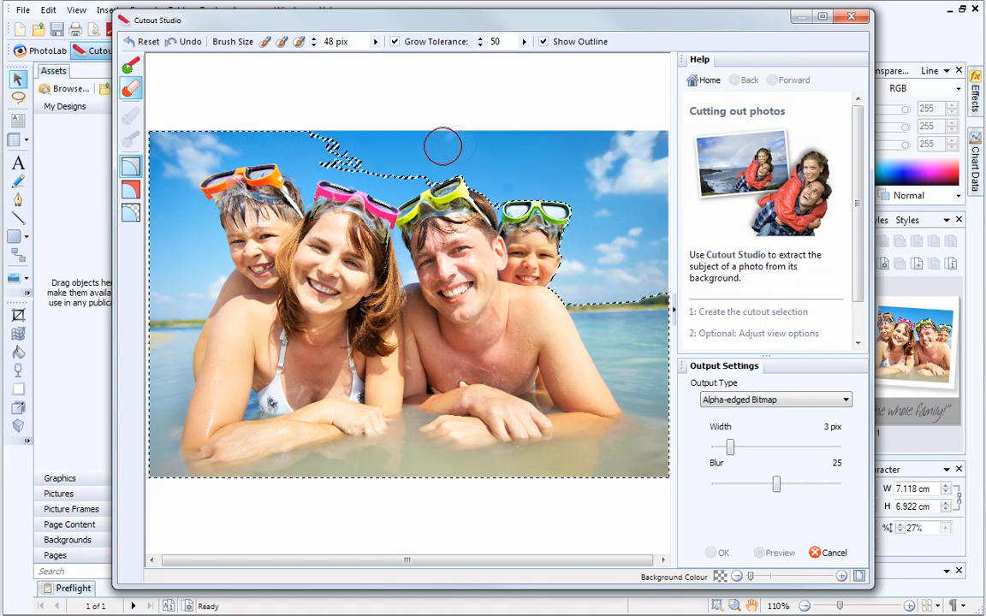
Mark the sky above the family's heads for removal with the Discard brush
drag(443, 144, 394, 180)
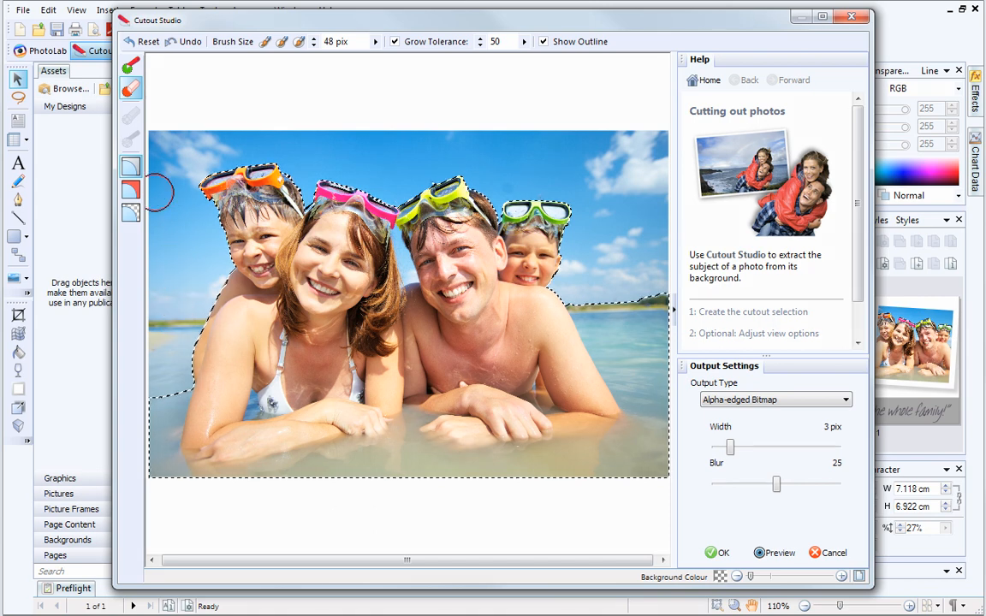
mouse_move(130, 190)
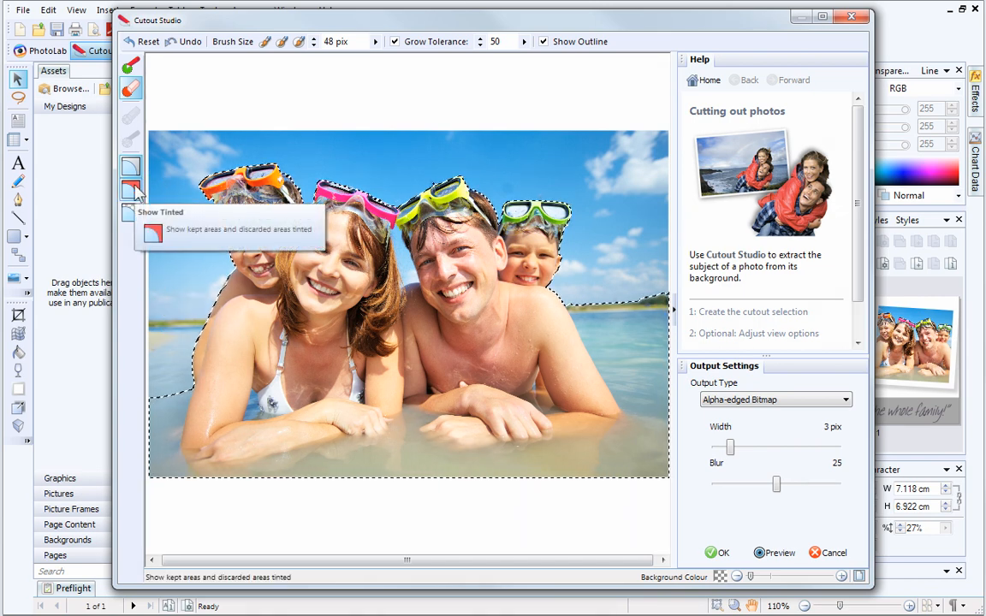
Switch to Show Tinted so kept family and discarded sky are colour-tinted
click(130, 190)
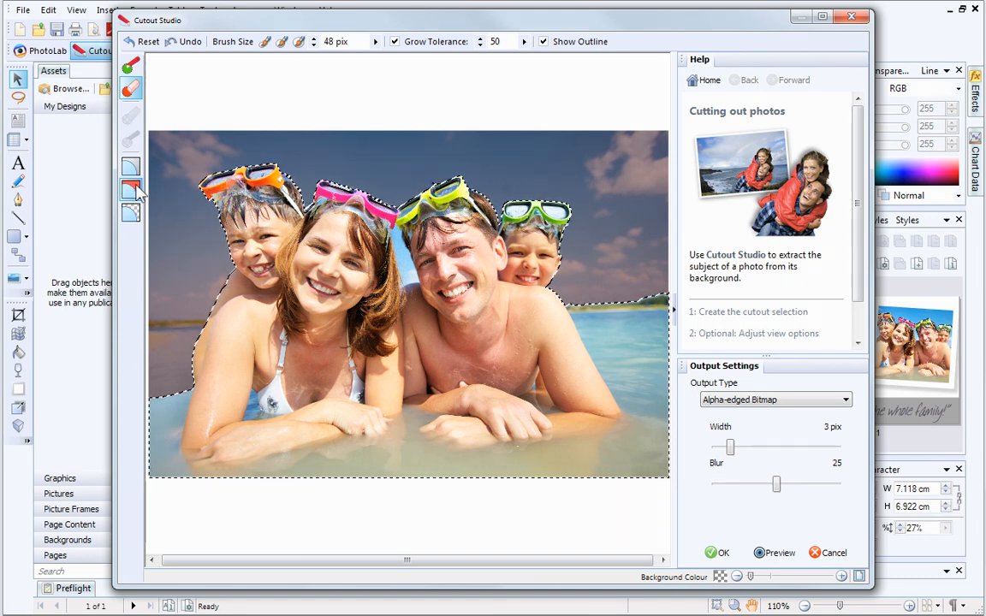
mouse_move(130, 66)
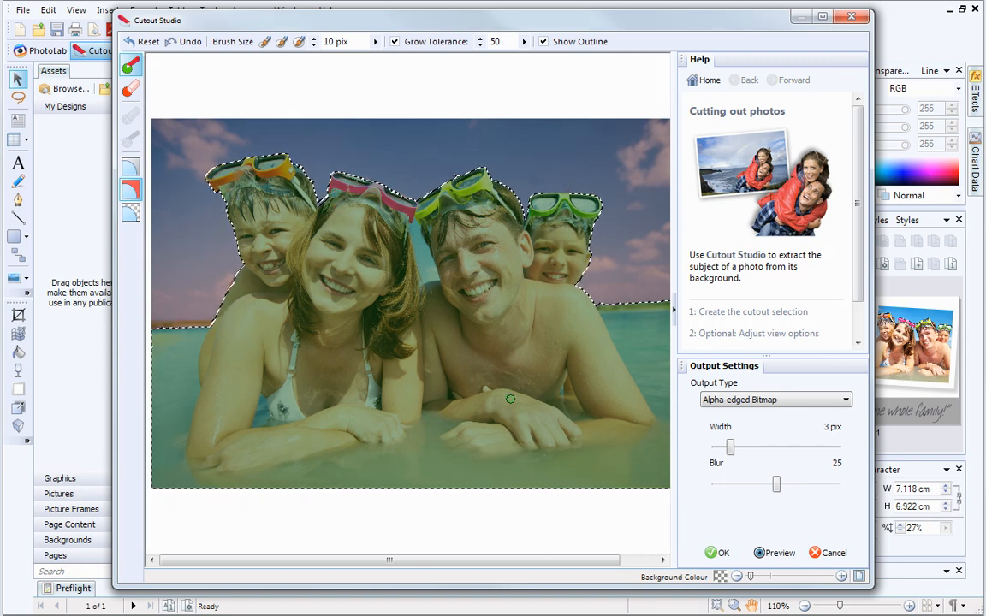
Preview the cutout with the sky removed to a transparent checkerboard background
click(779, 551)
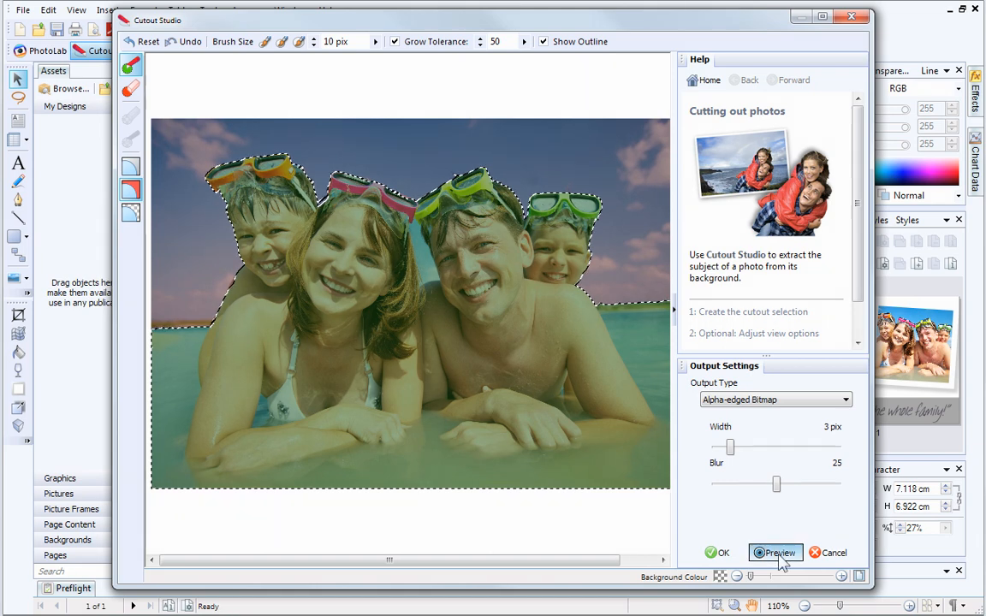
click(774, 551)
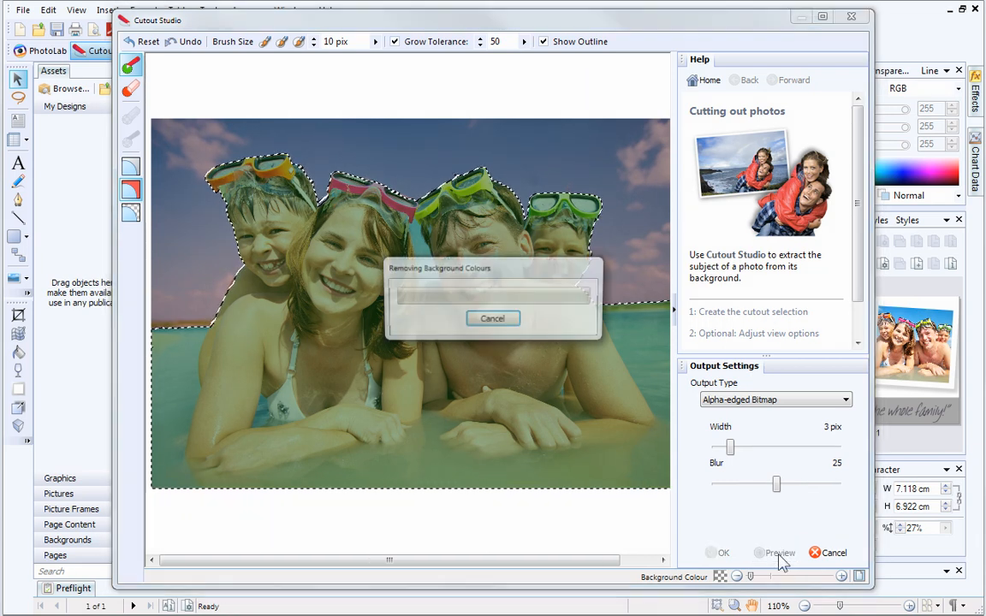
click(774, 551)
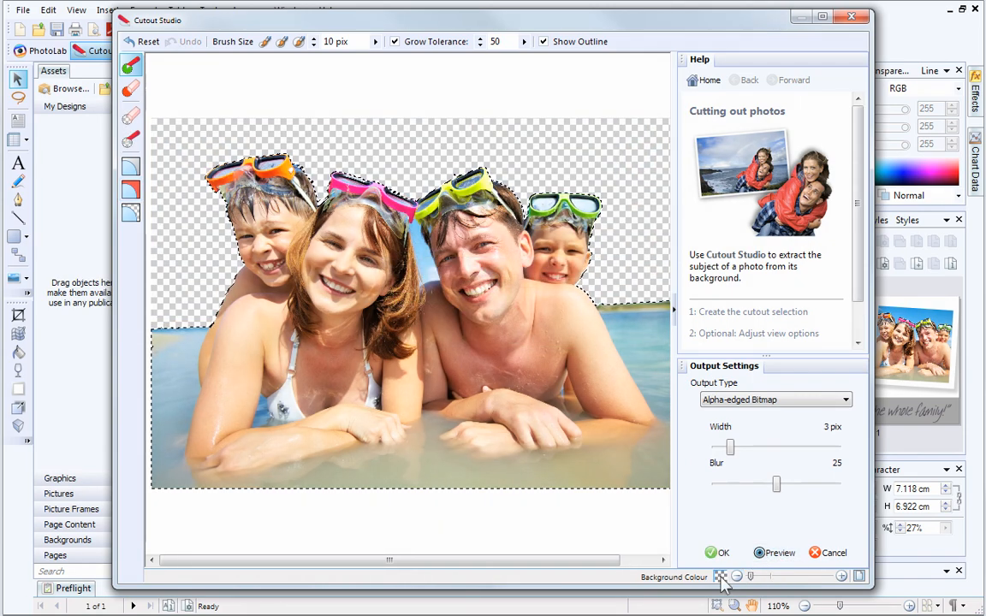
mouse_move(722, 575)
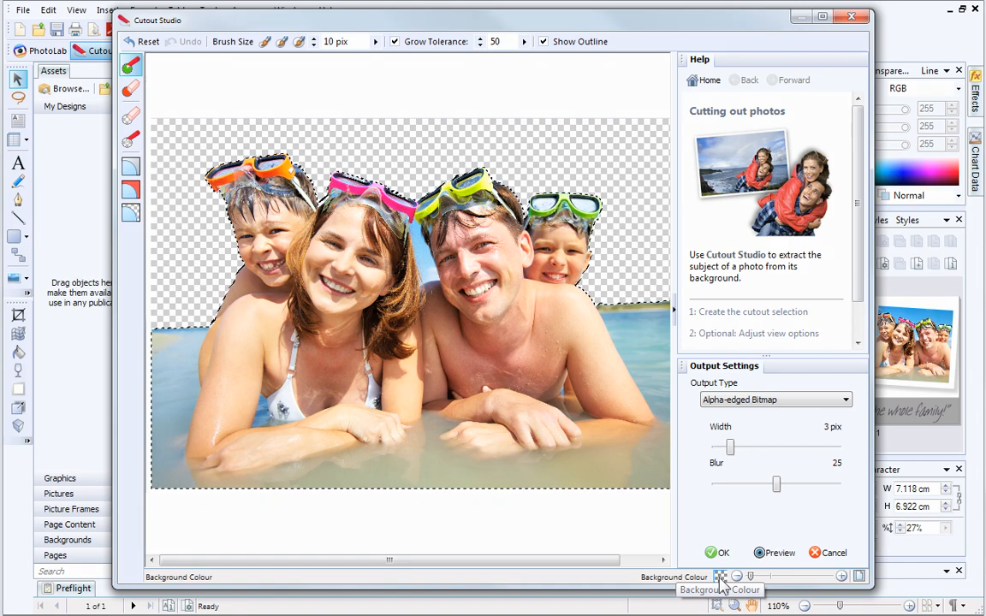
Preview against a green background, pick the Erase Touch-up tool, and apply the cutout to the page
click(723, 576)
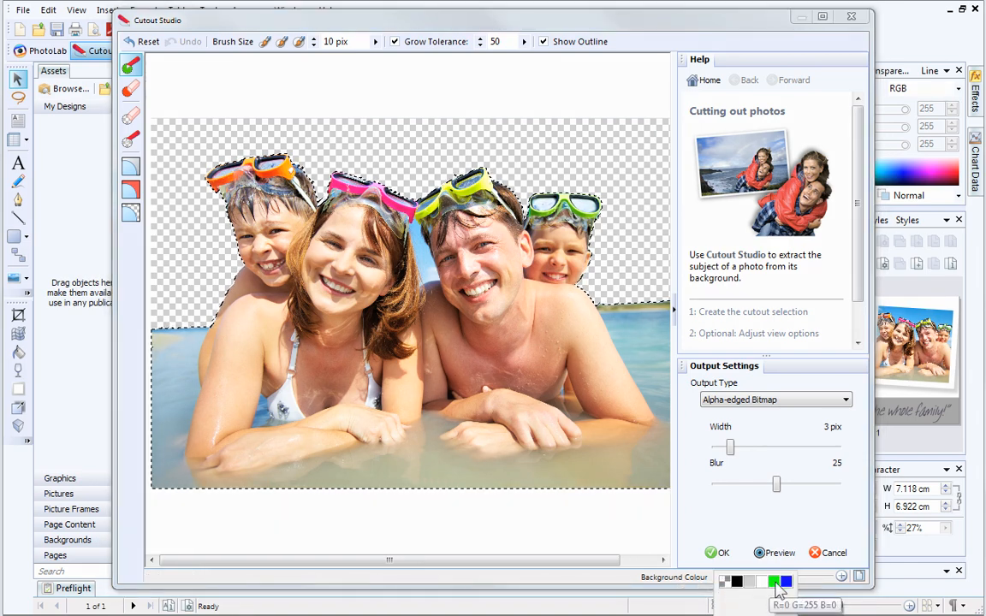
click(774, 582)
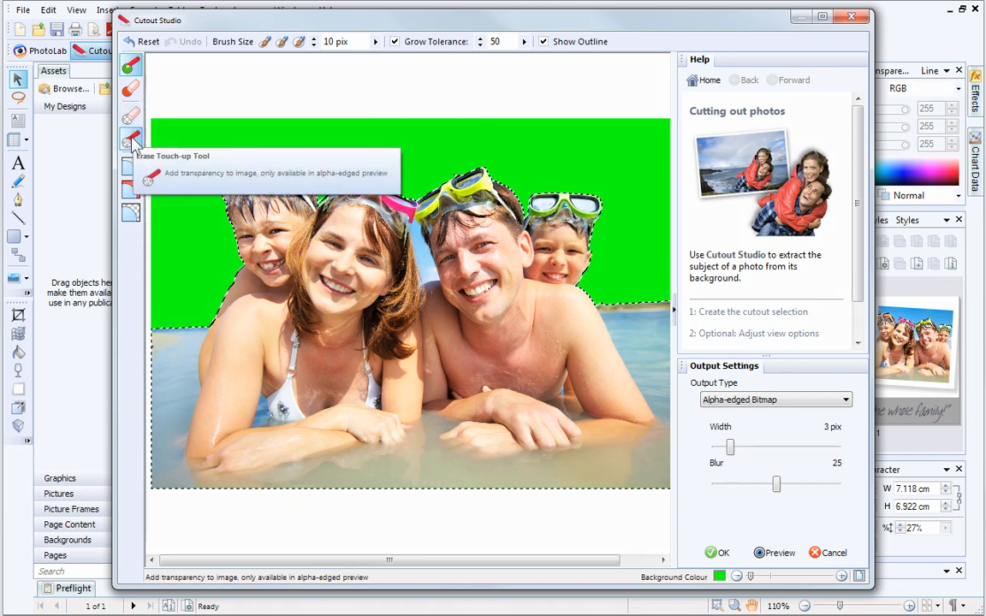
click(130, 140)
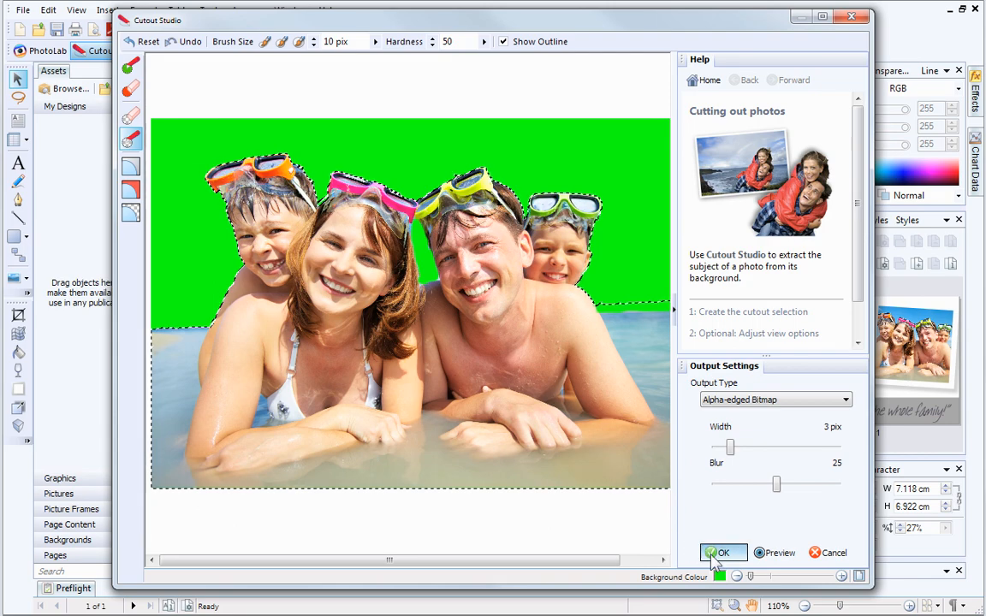
click(723, 552)
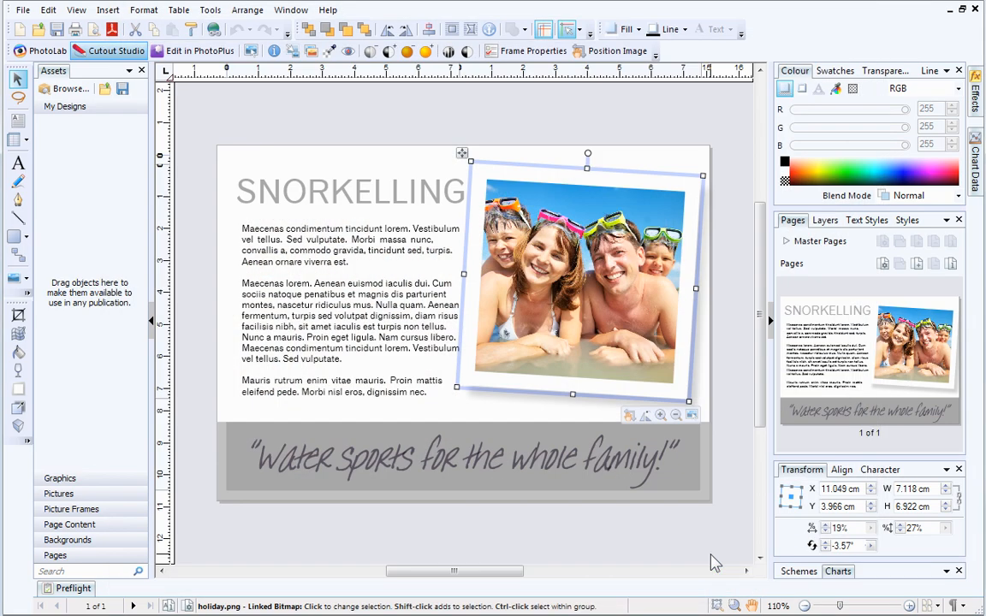